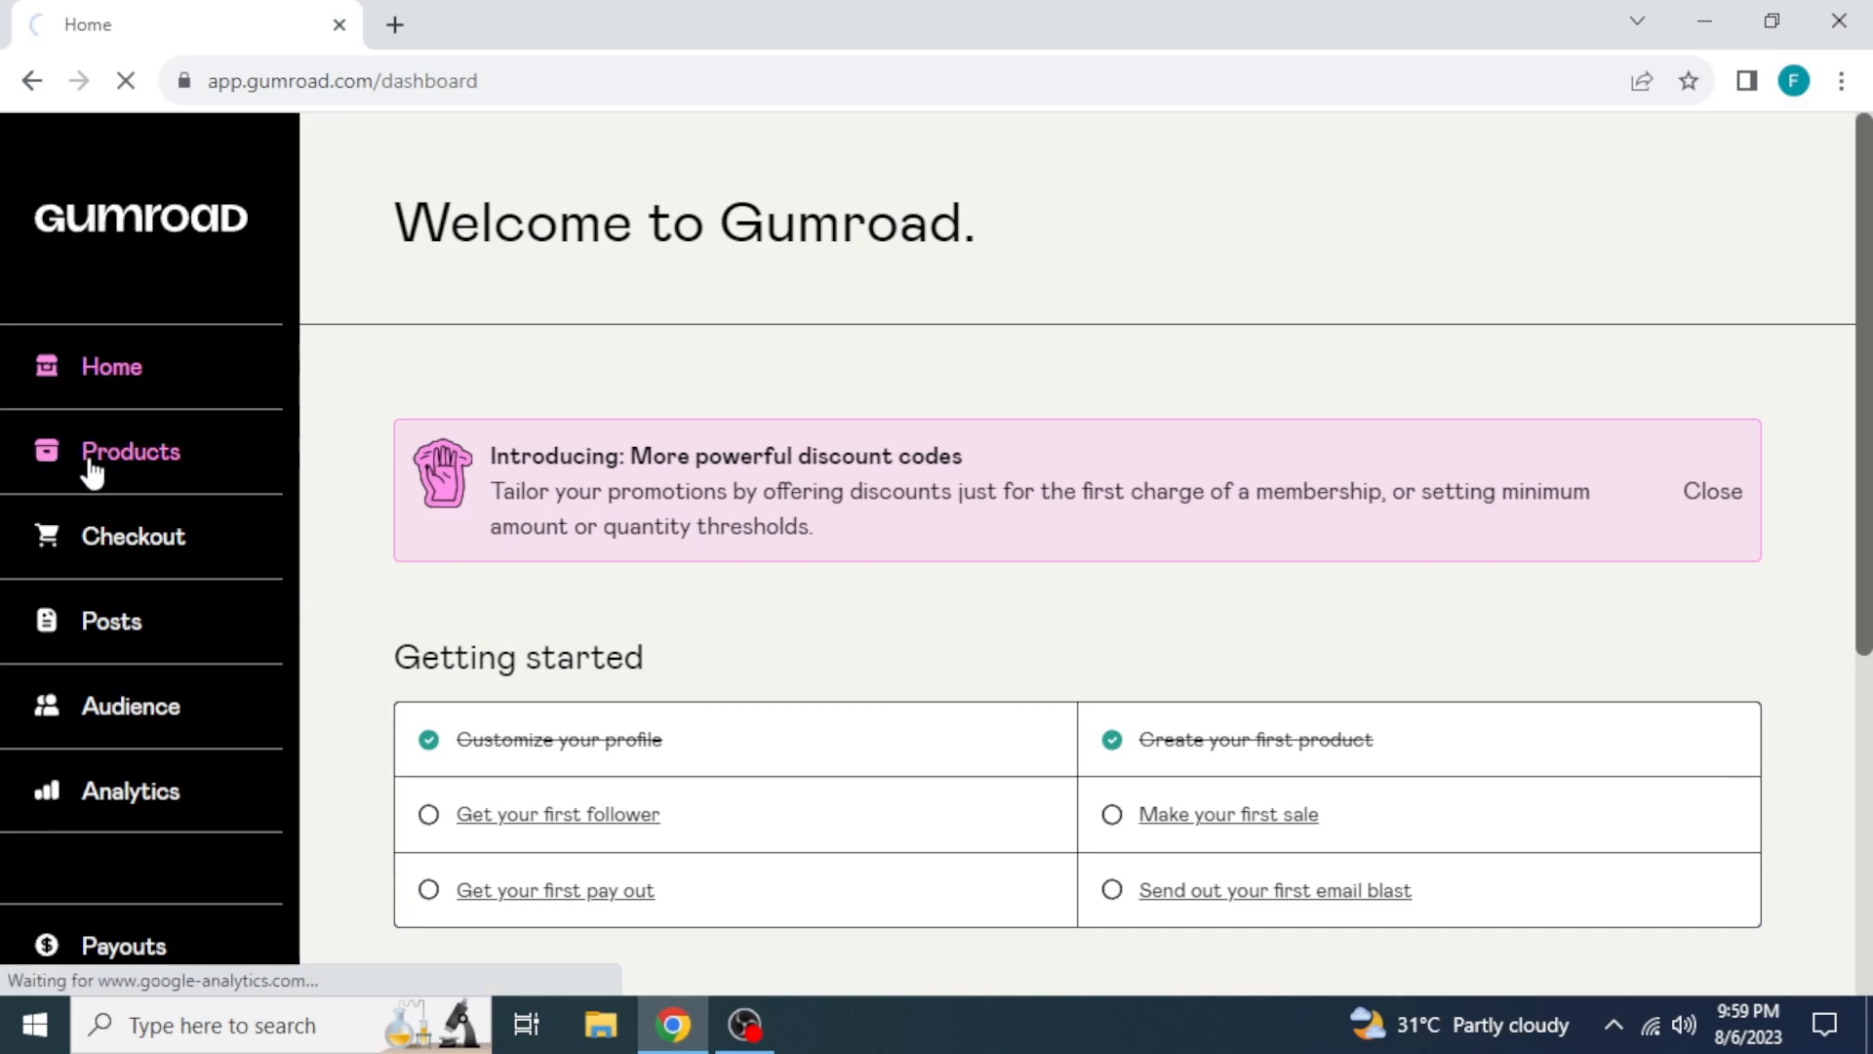
# Go from the Products list to the Checkout discounts section
pyautogui.click(131, 450)
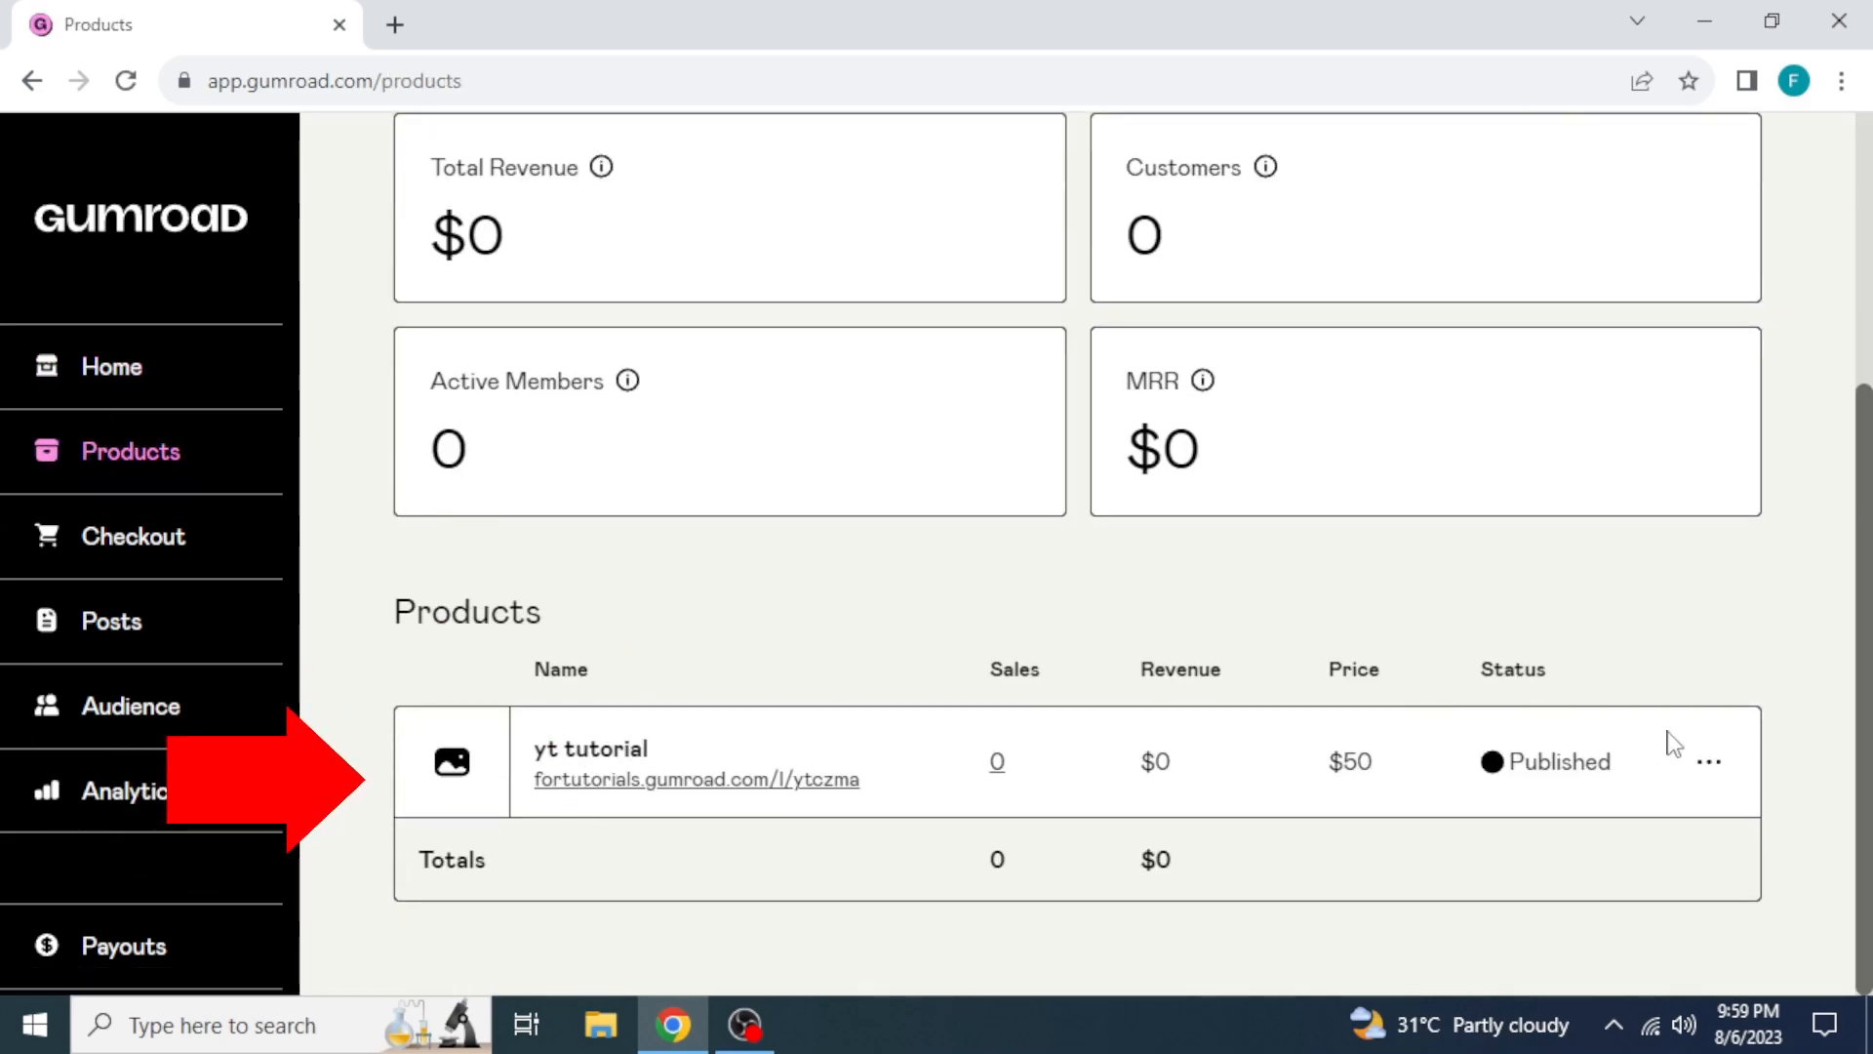
pyautogui.click(133, 534)
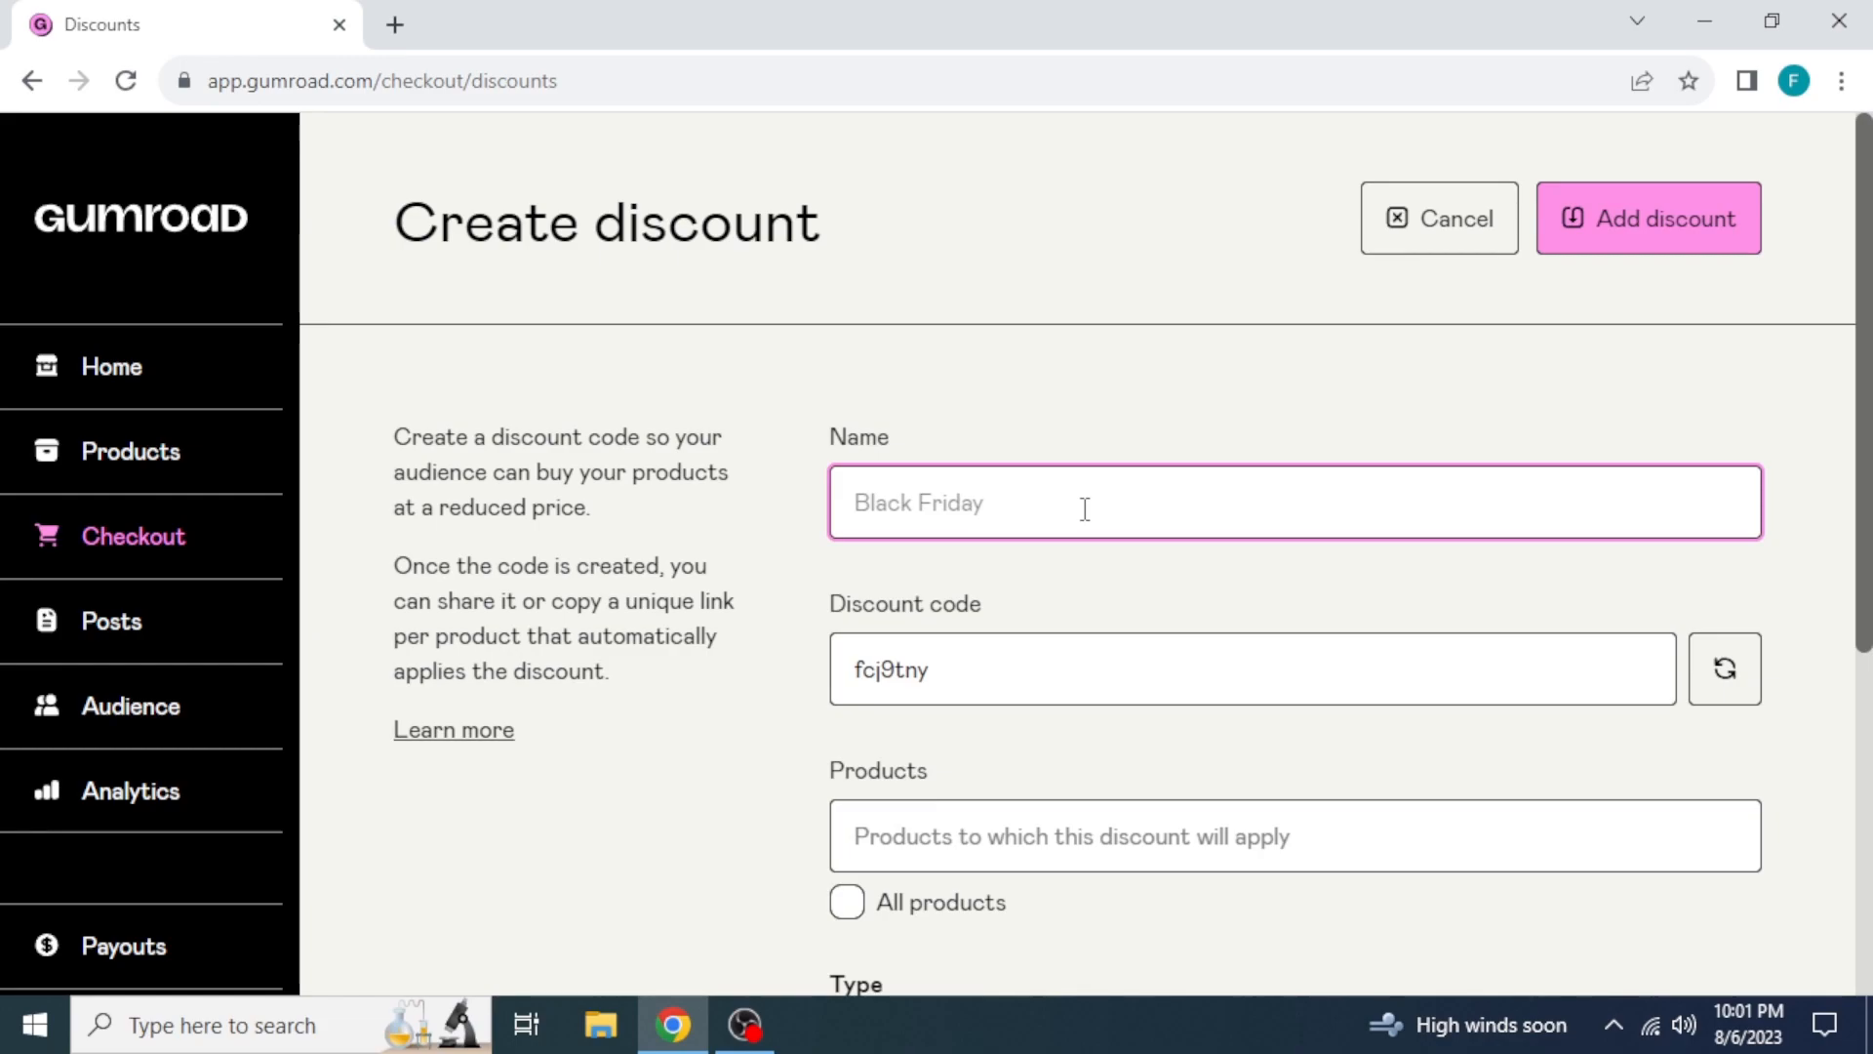
# Name the discount 'yt tutorial', code 'yt', on the yt tutorial product, as a fixed $15 amount
pyautogui.write('yt tutorial')
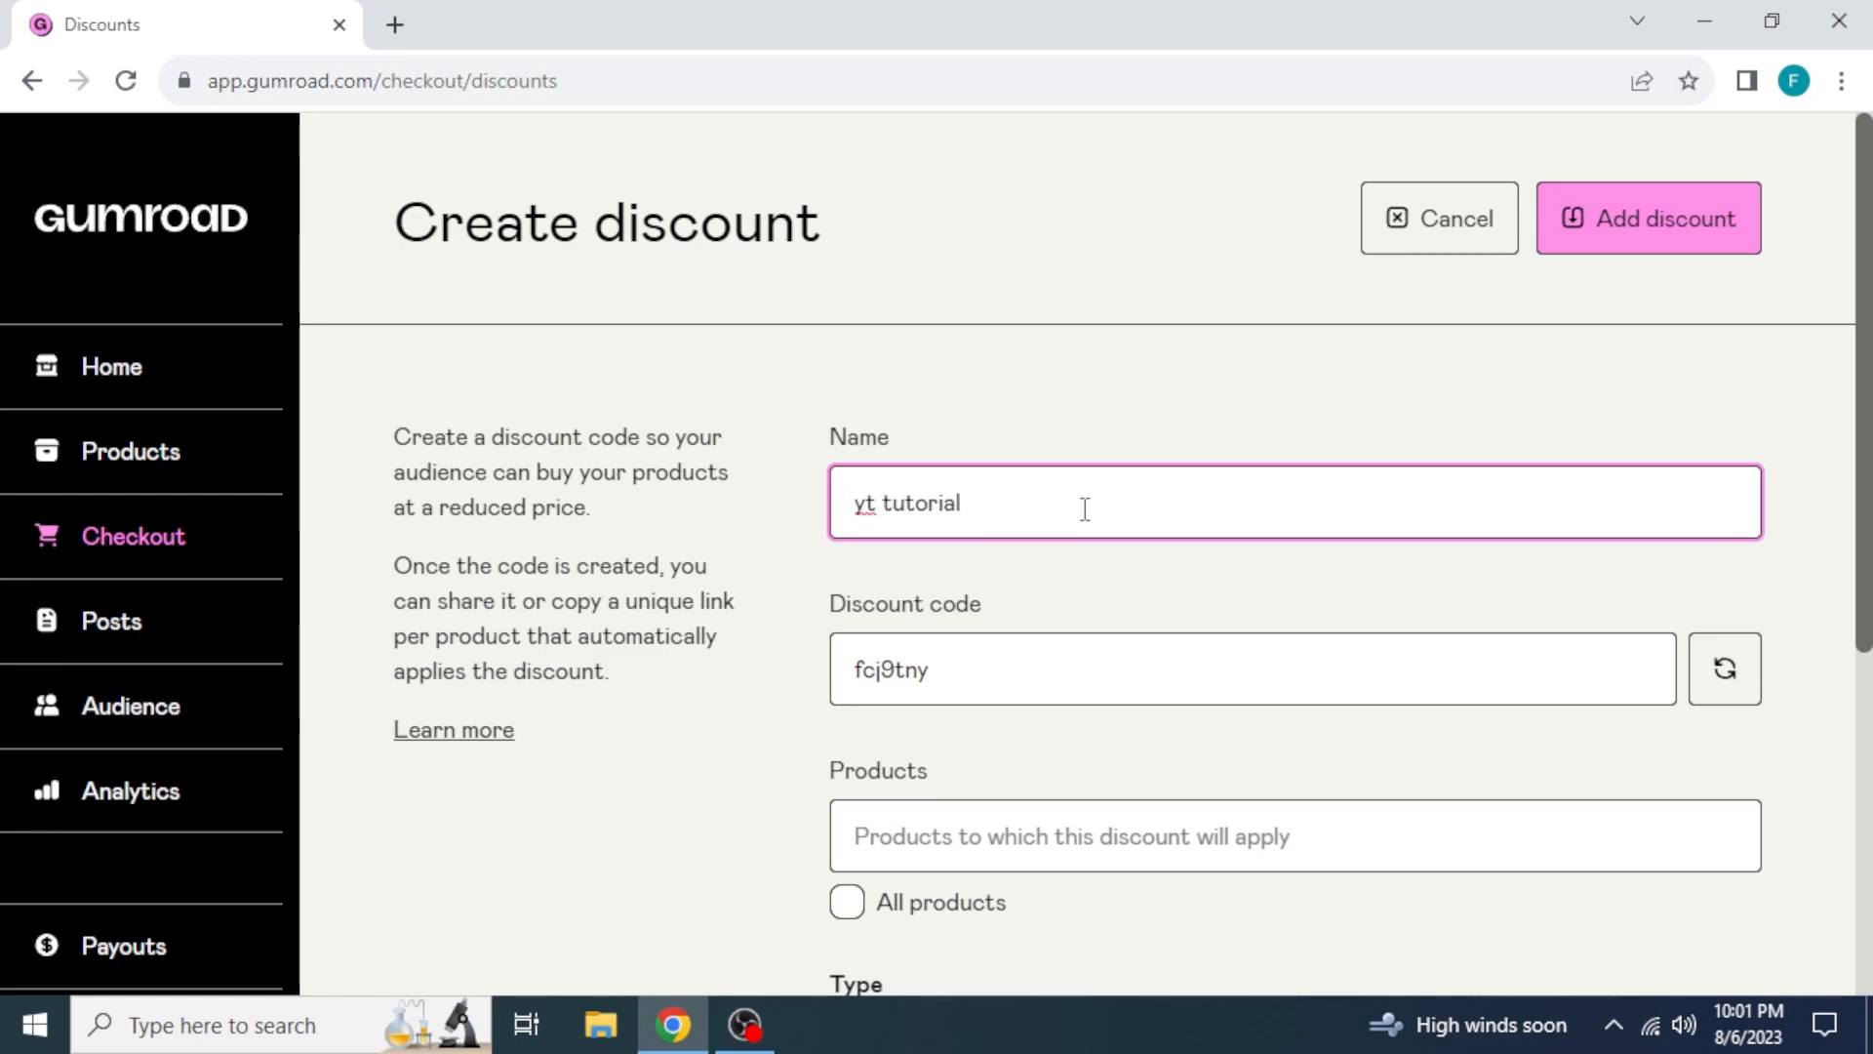
pyautogui.write('yt')
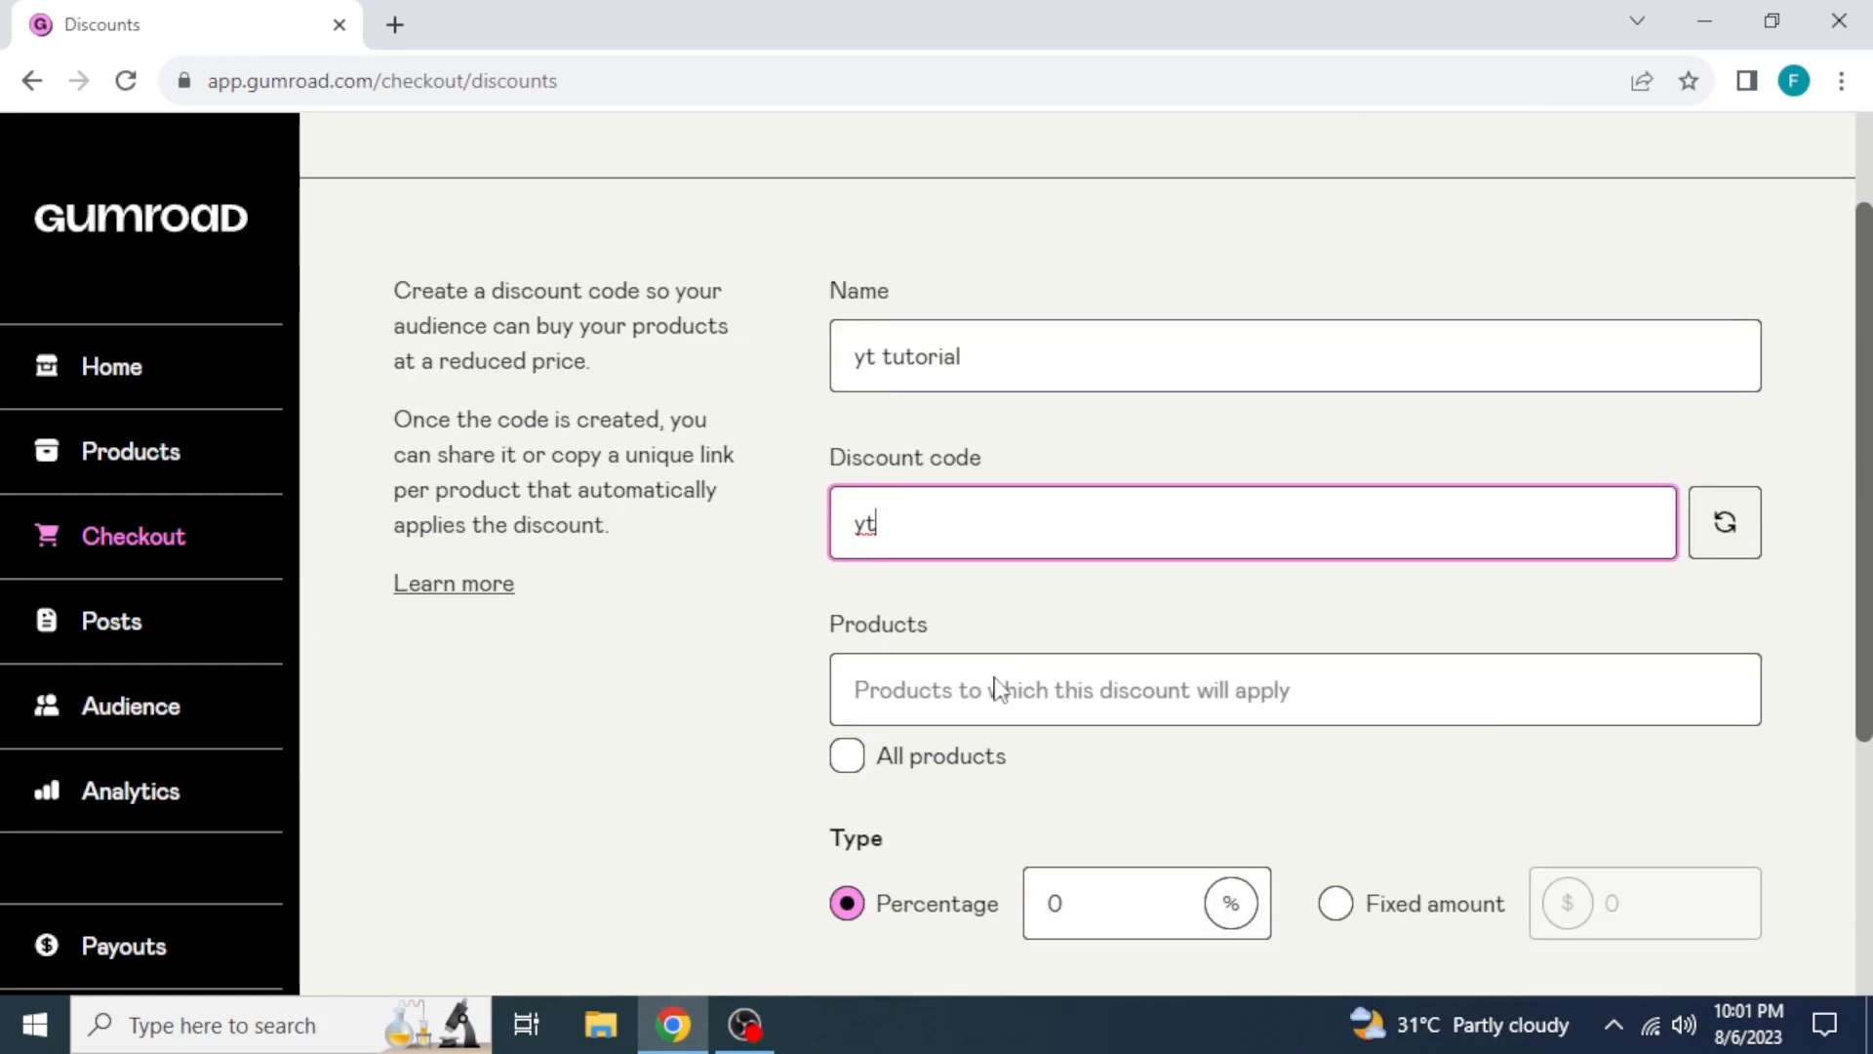
pyautogui.click(845, 757)
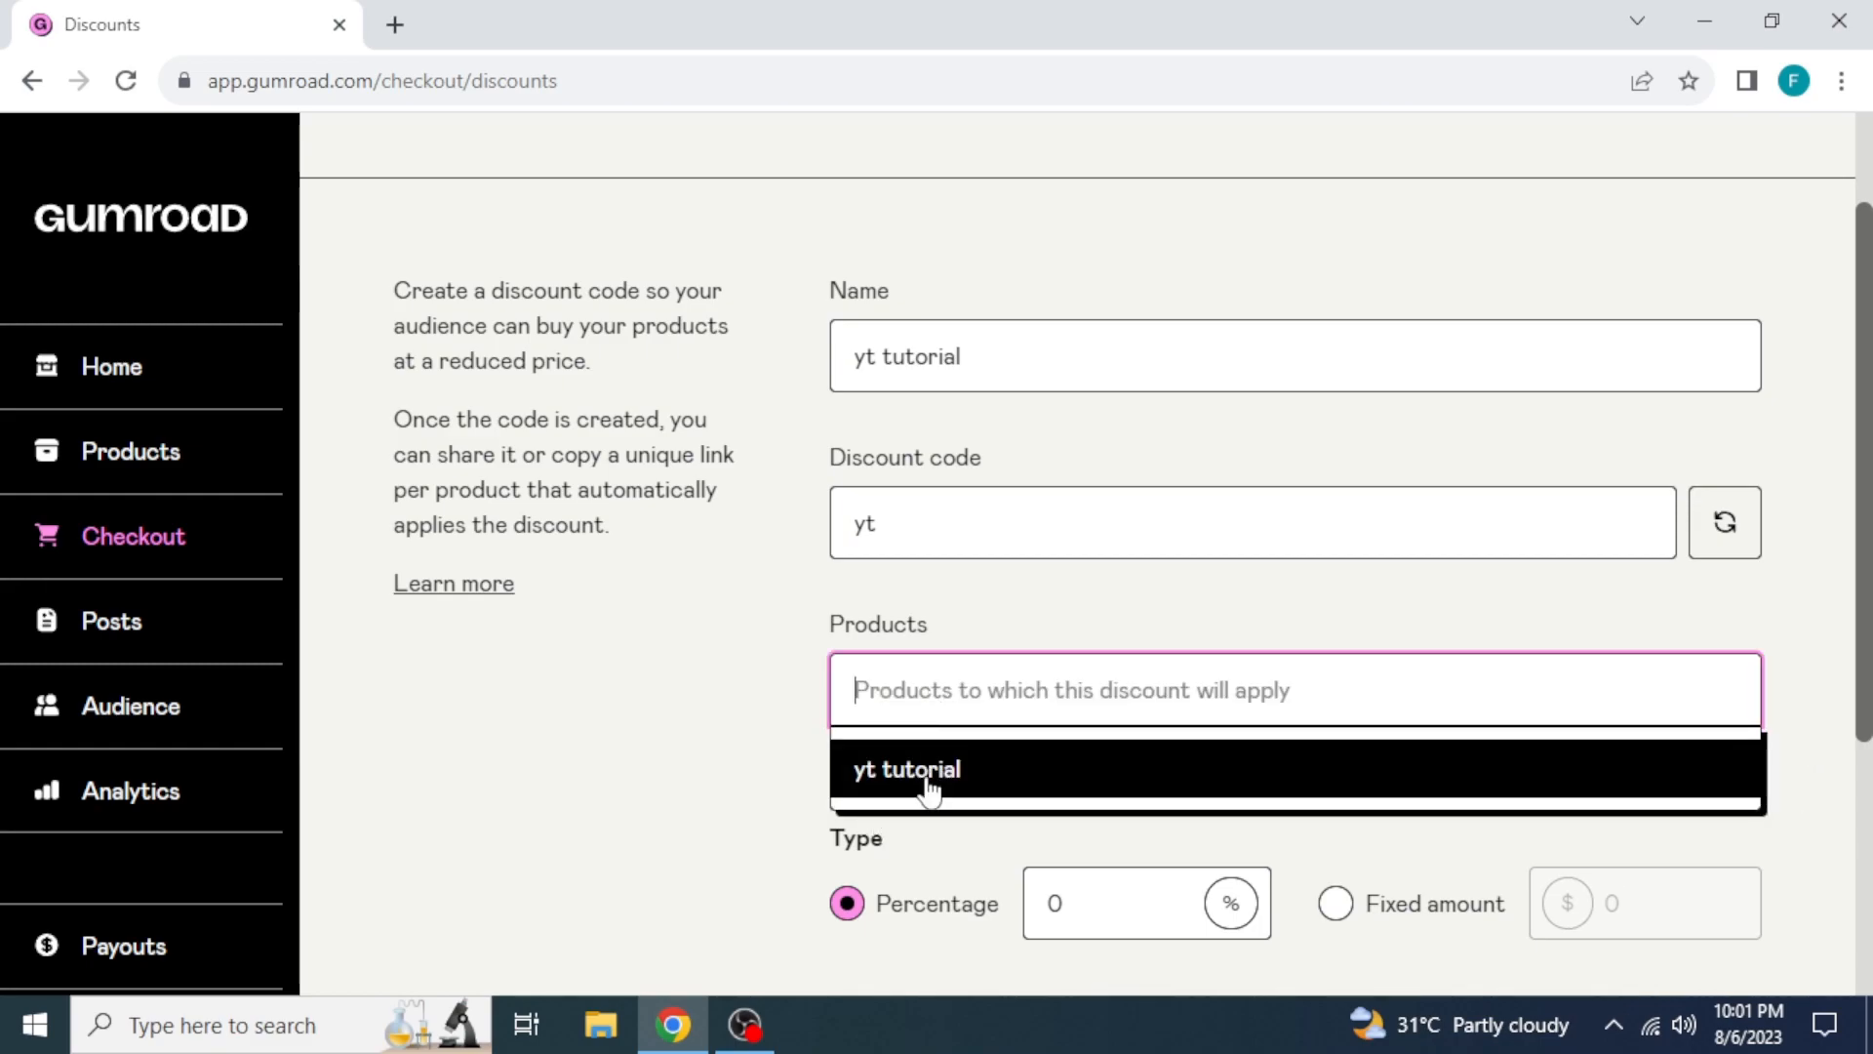
pyautogui.click(907, 769)
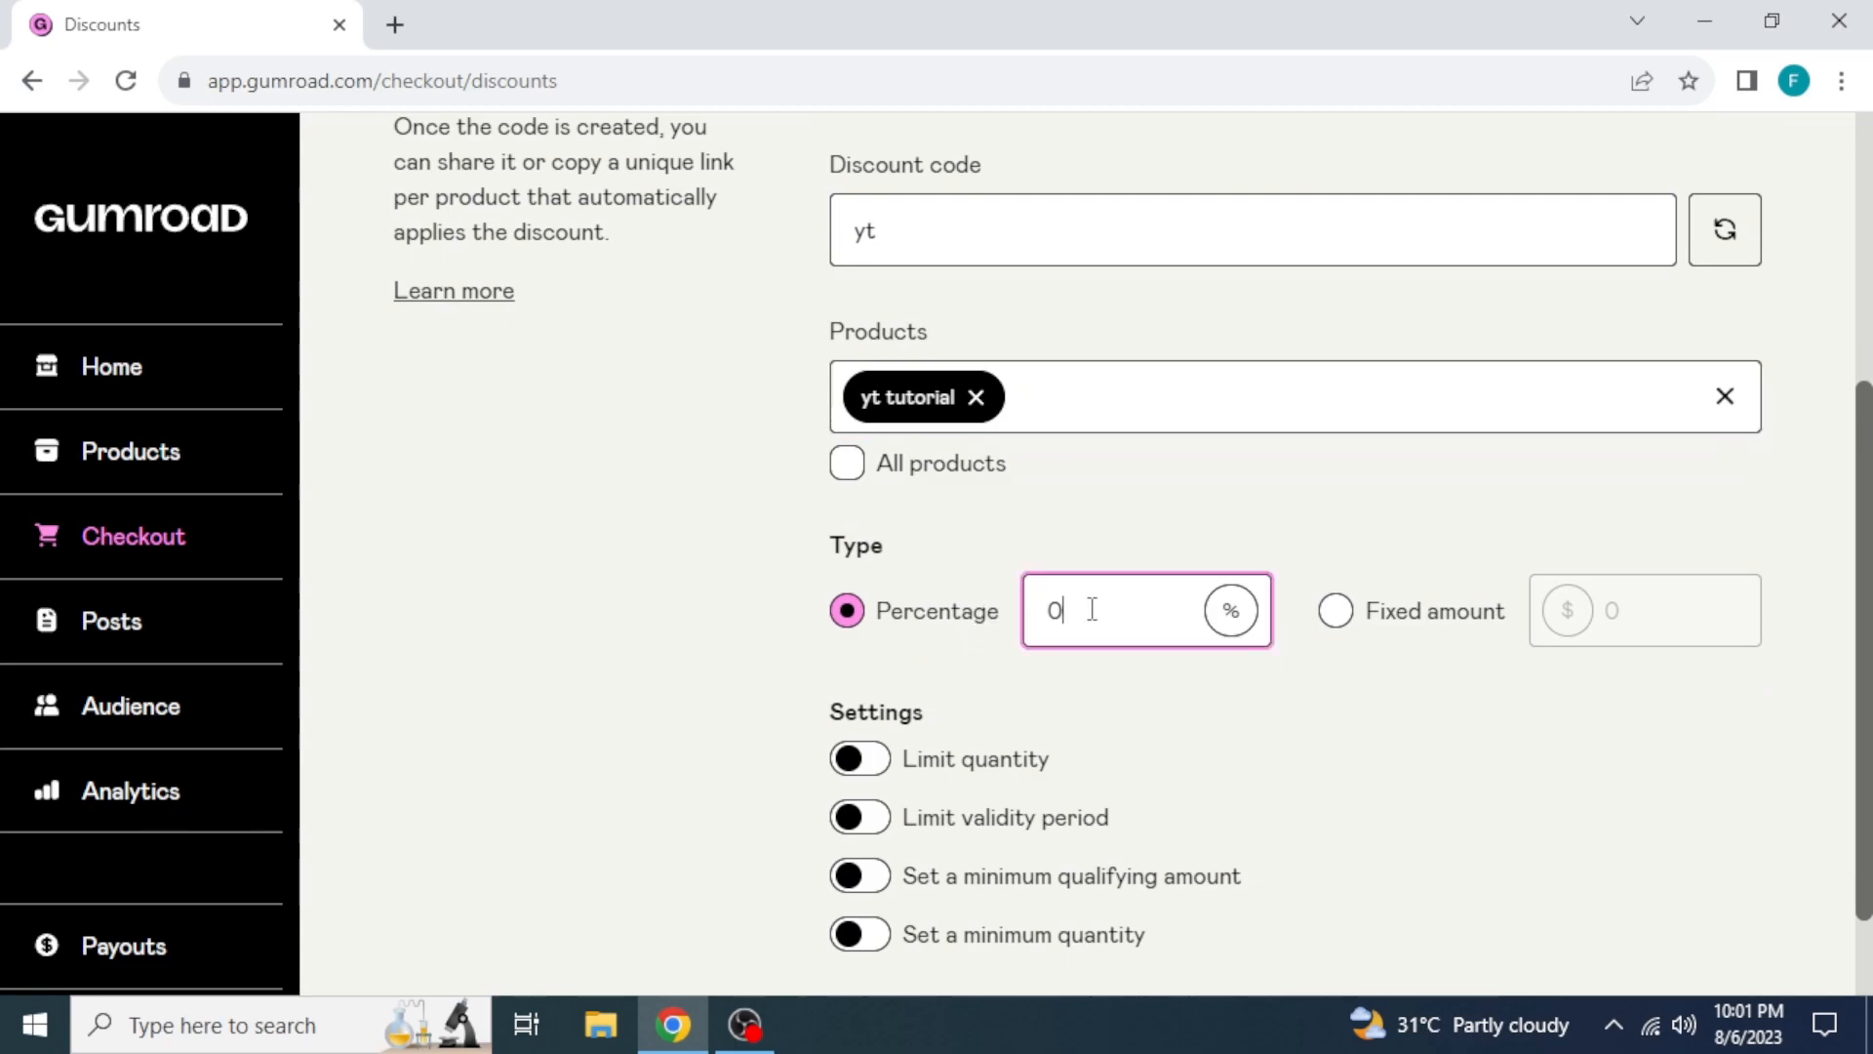
pyautogui.click(1334, 611)
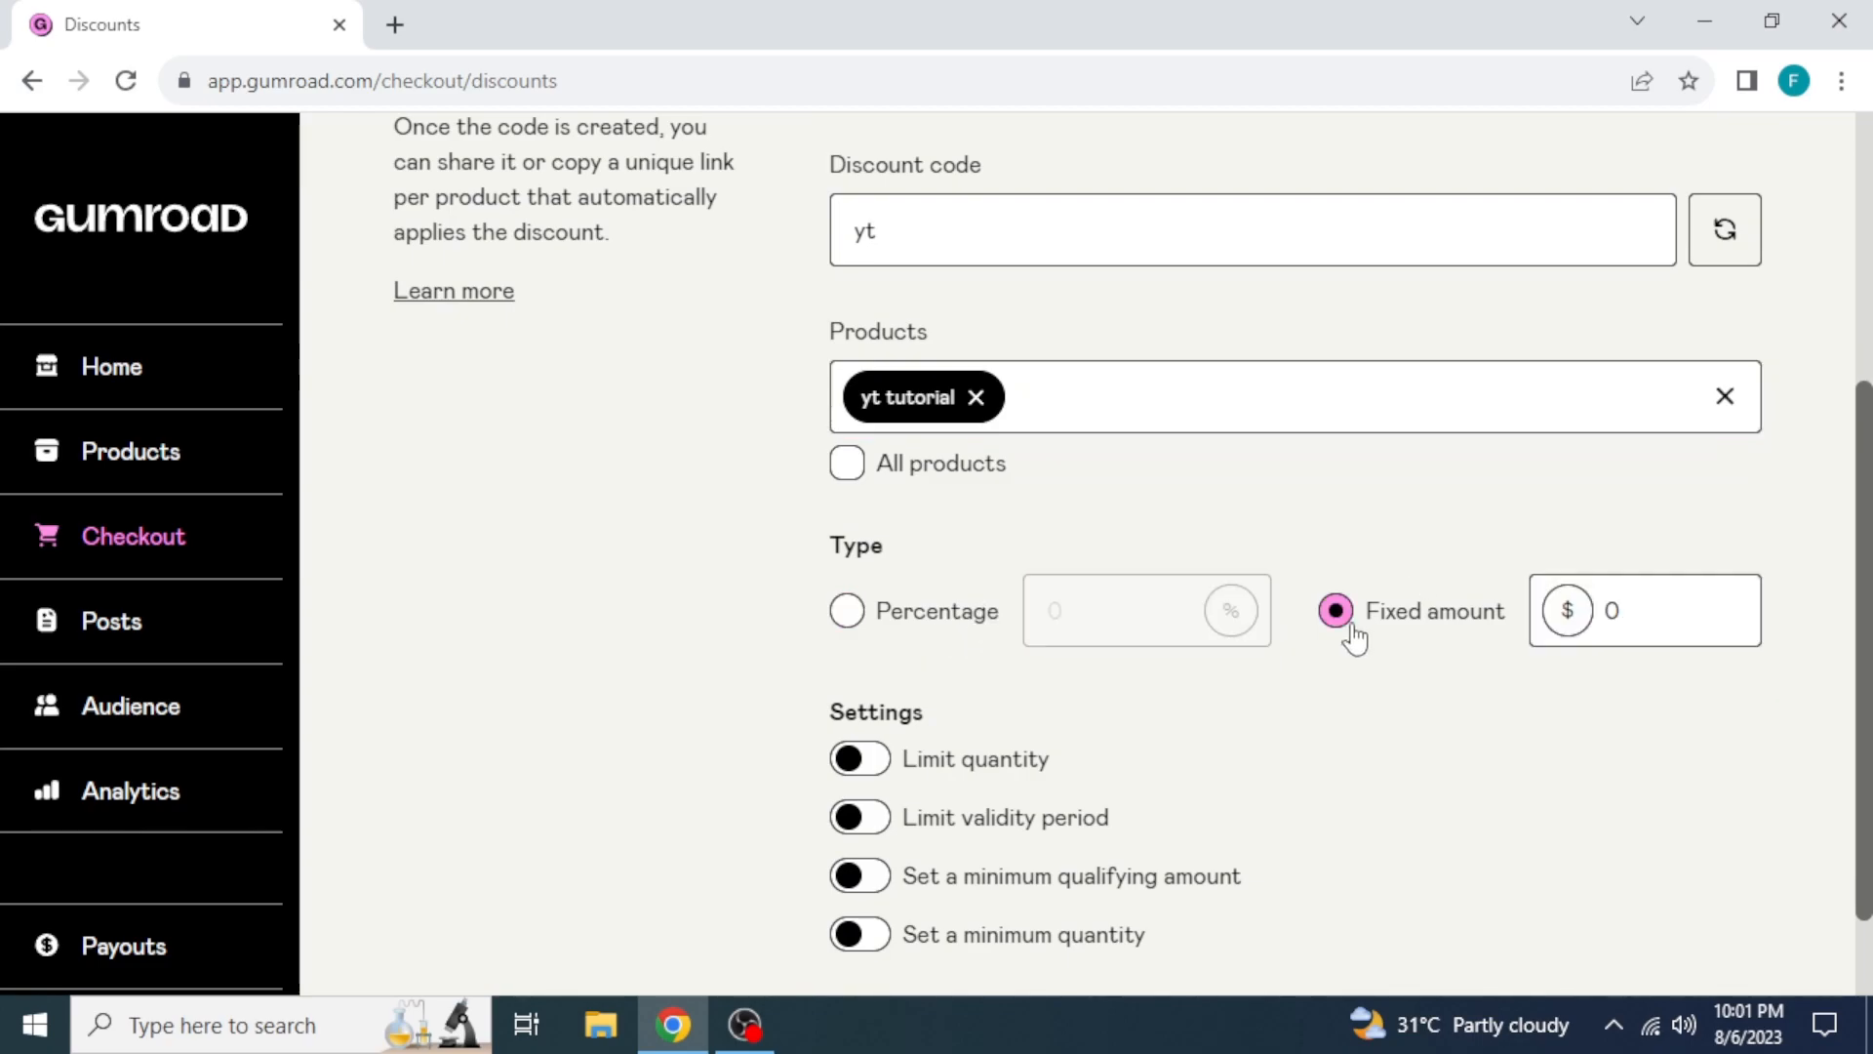
pyautogui.write('15')
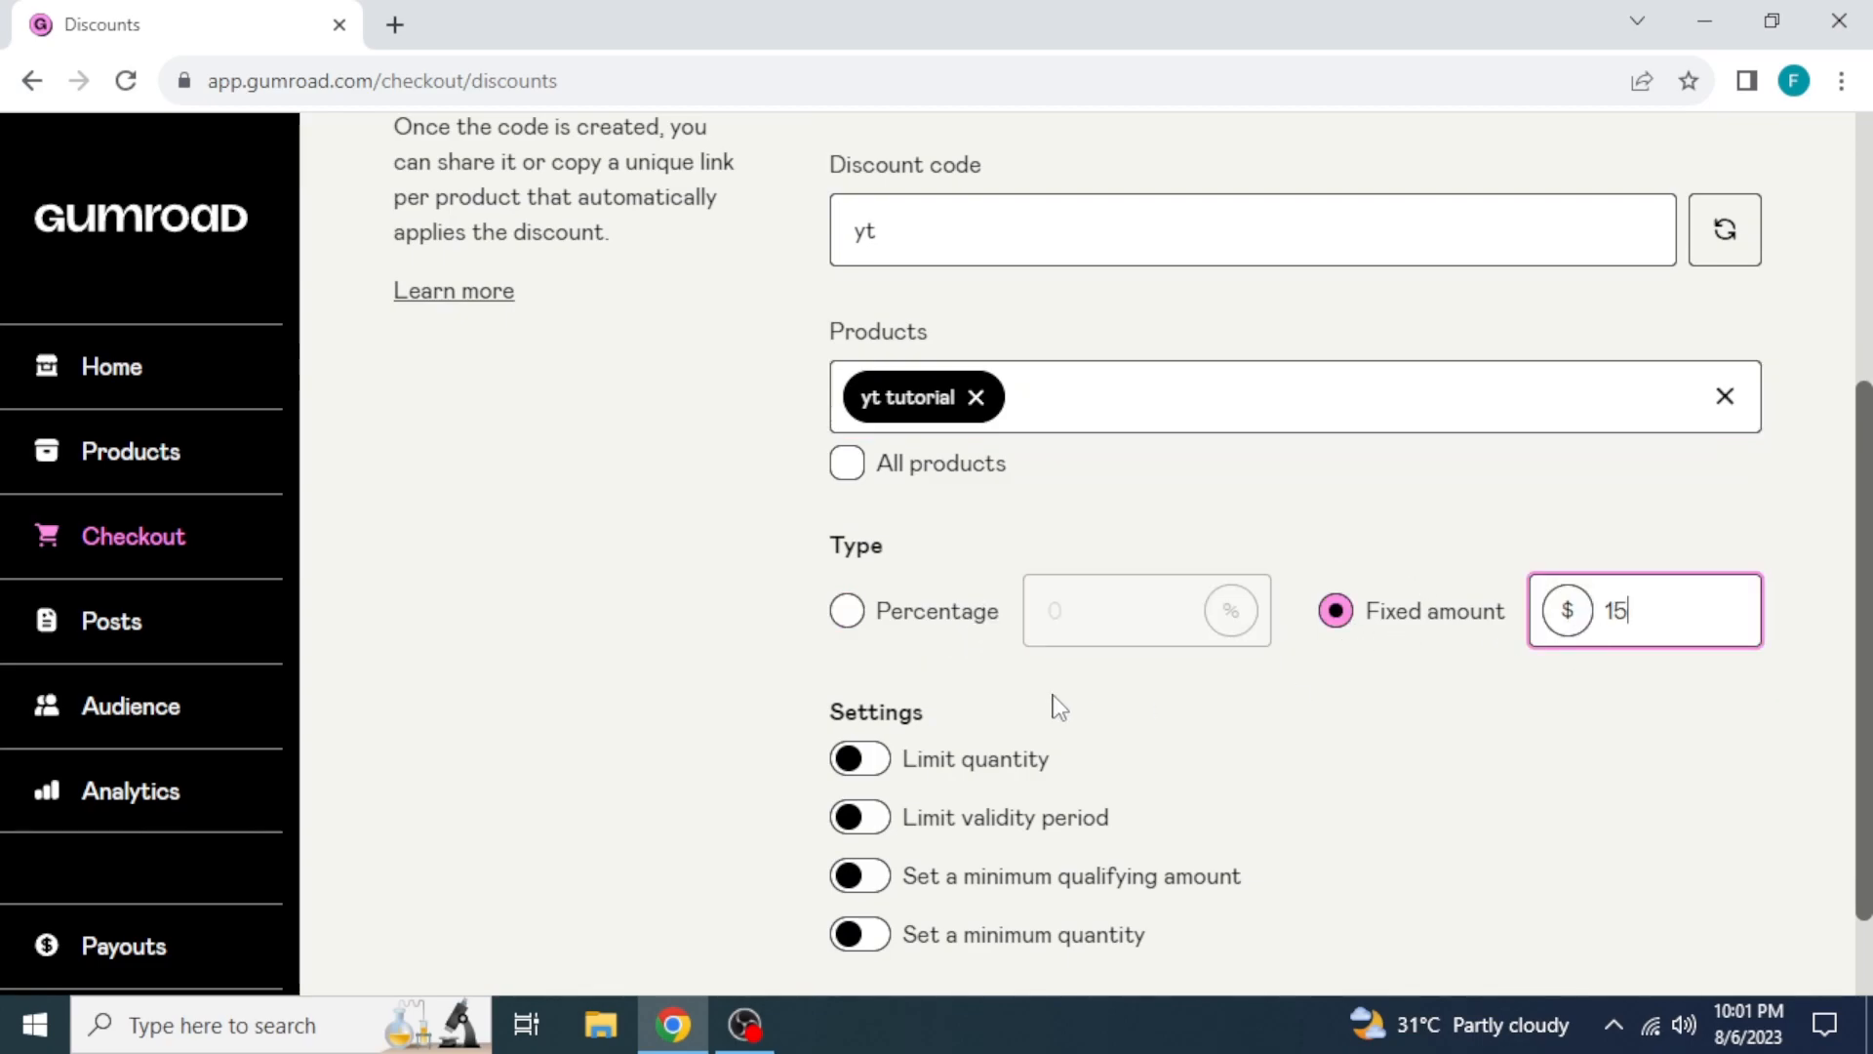
# Limit the code to 3 uses, drop the validity period and enable a minimum quantity
pyautogui.click(859, 757)
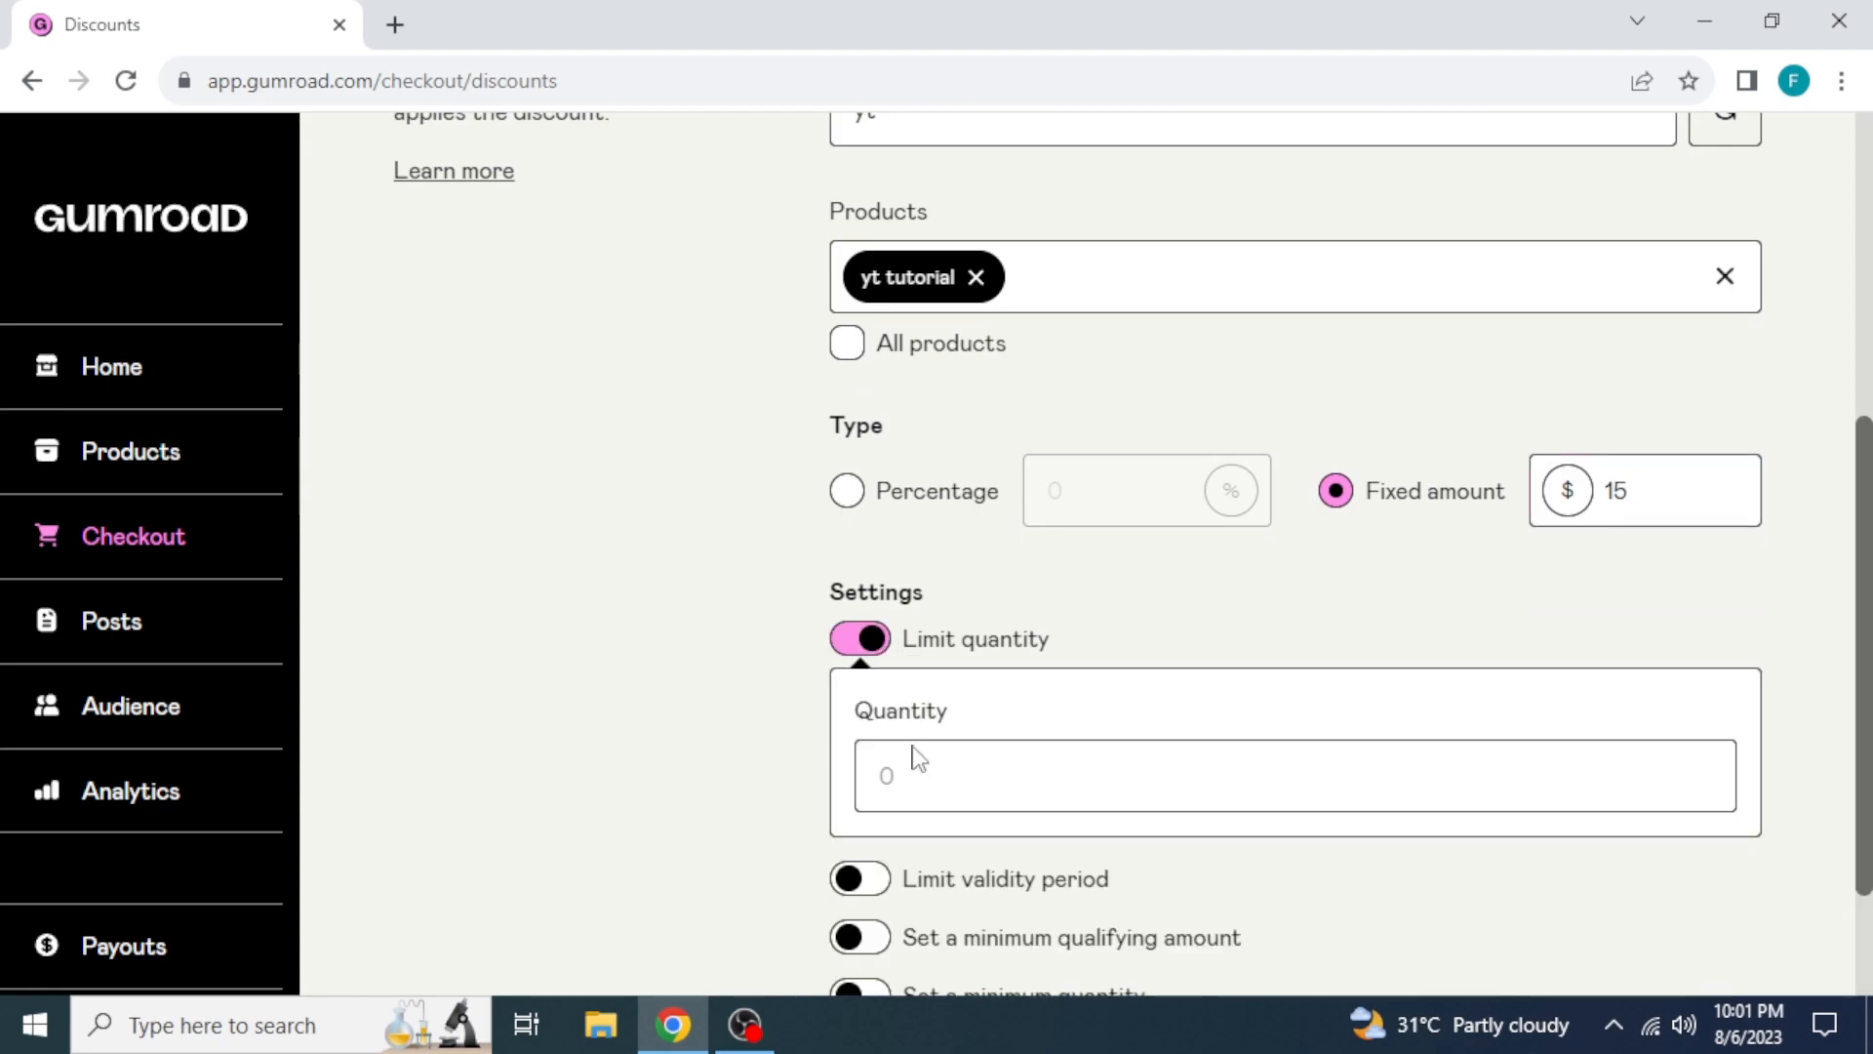
pyautogui.write('3')
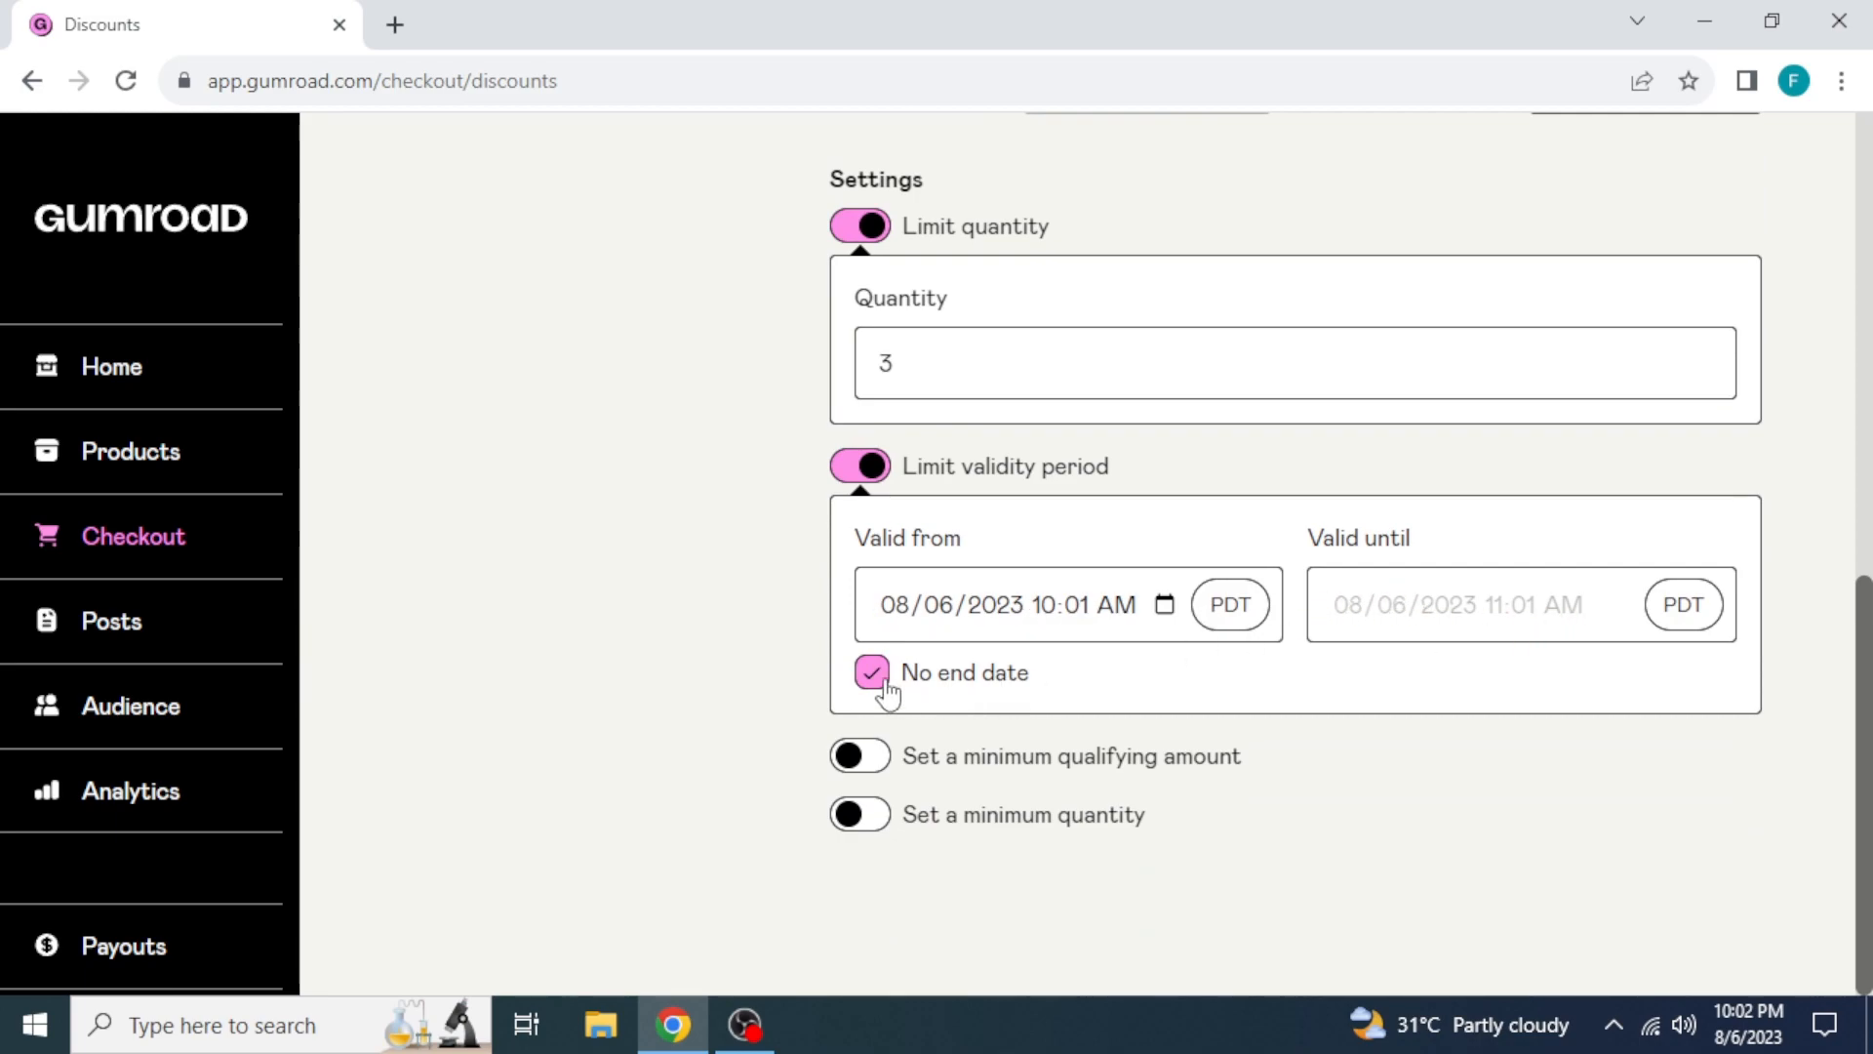
pyautogui.click(859, 464)
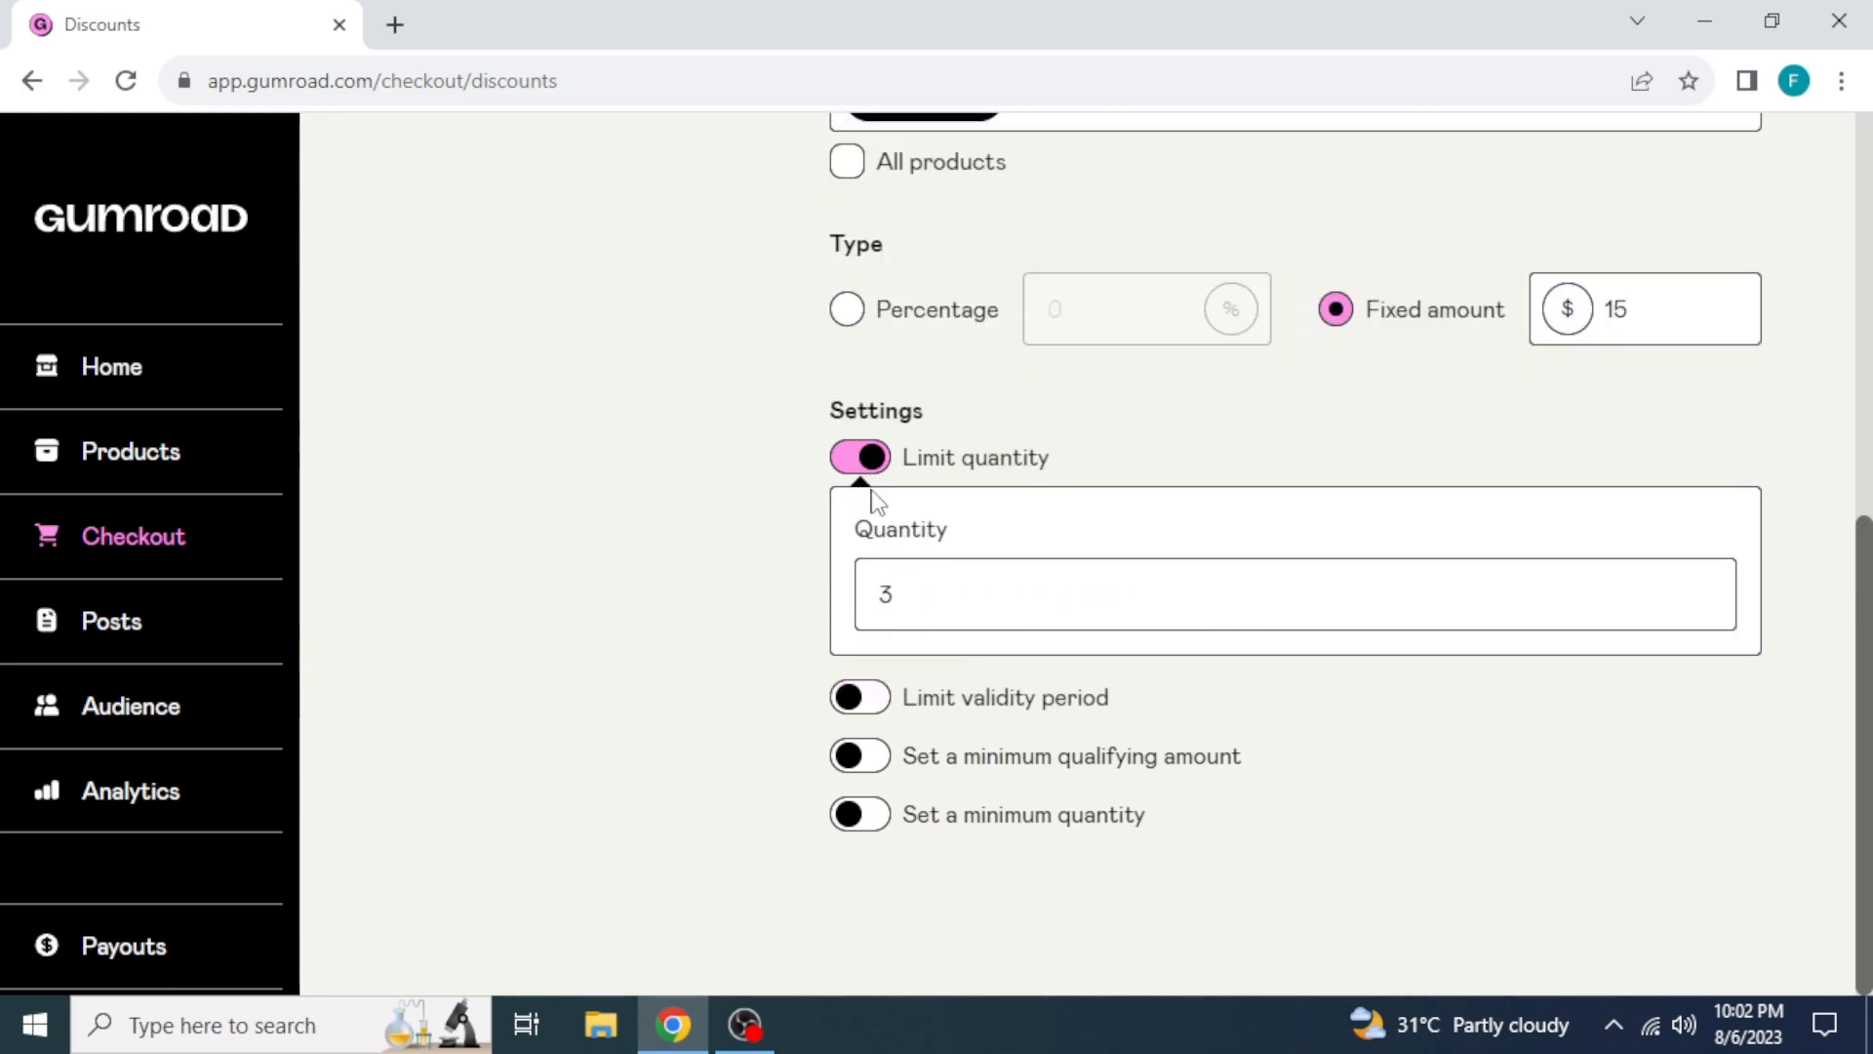
pyautogui.click(858, 755)
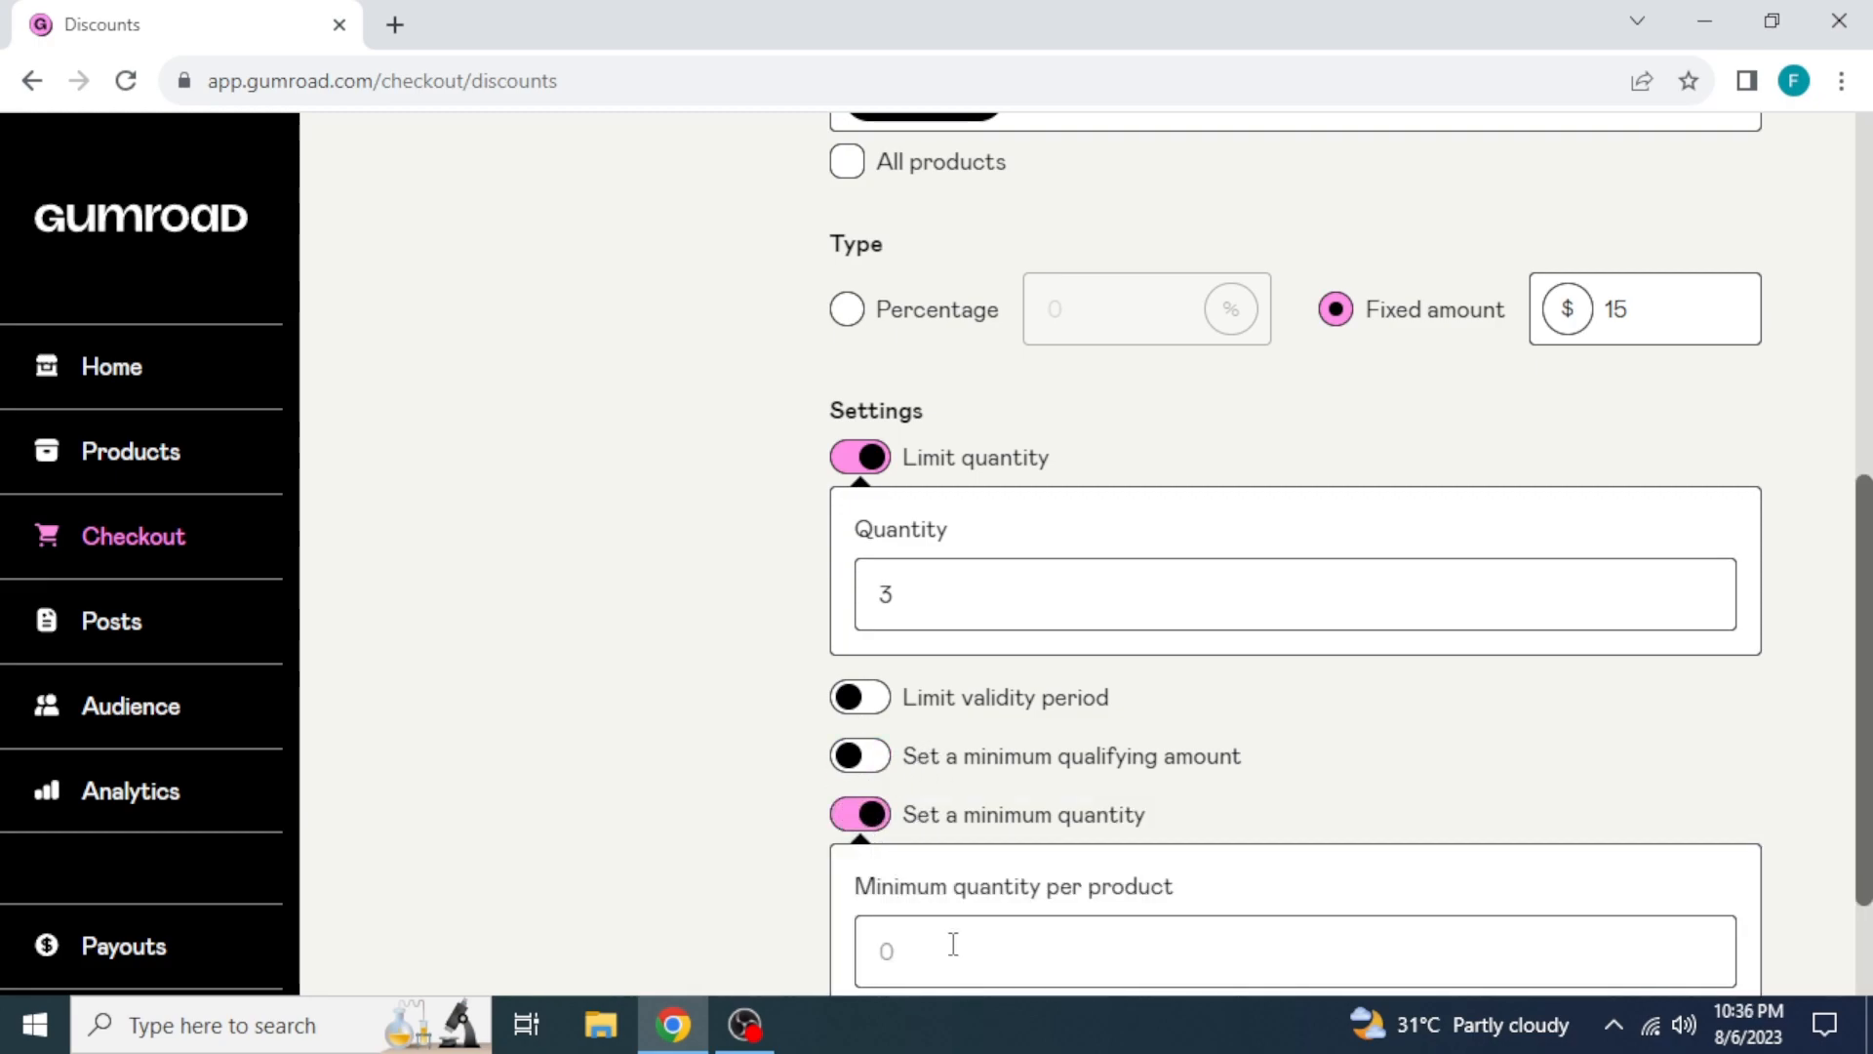
pyautogui.scroll(3)
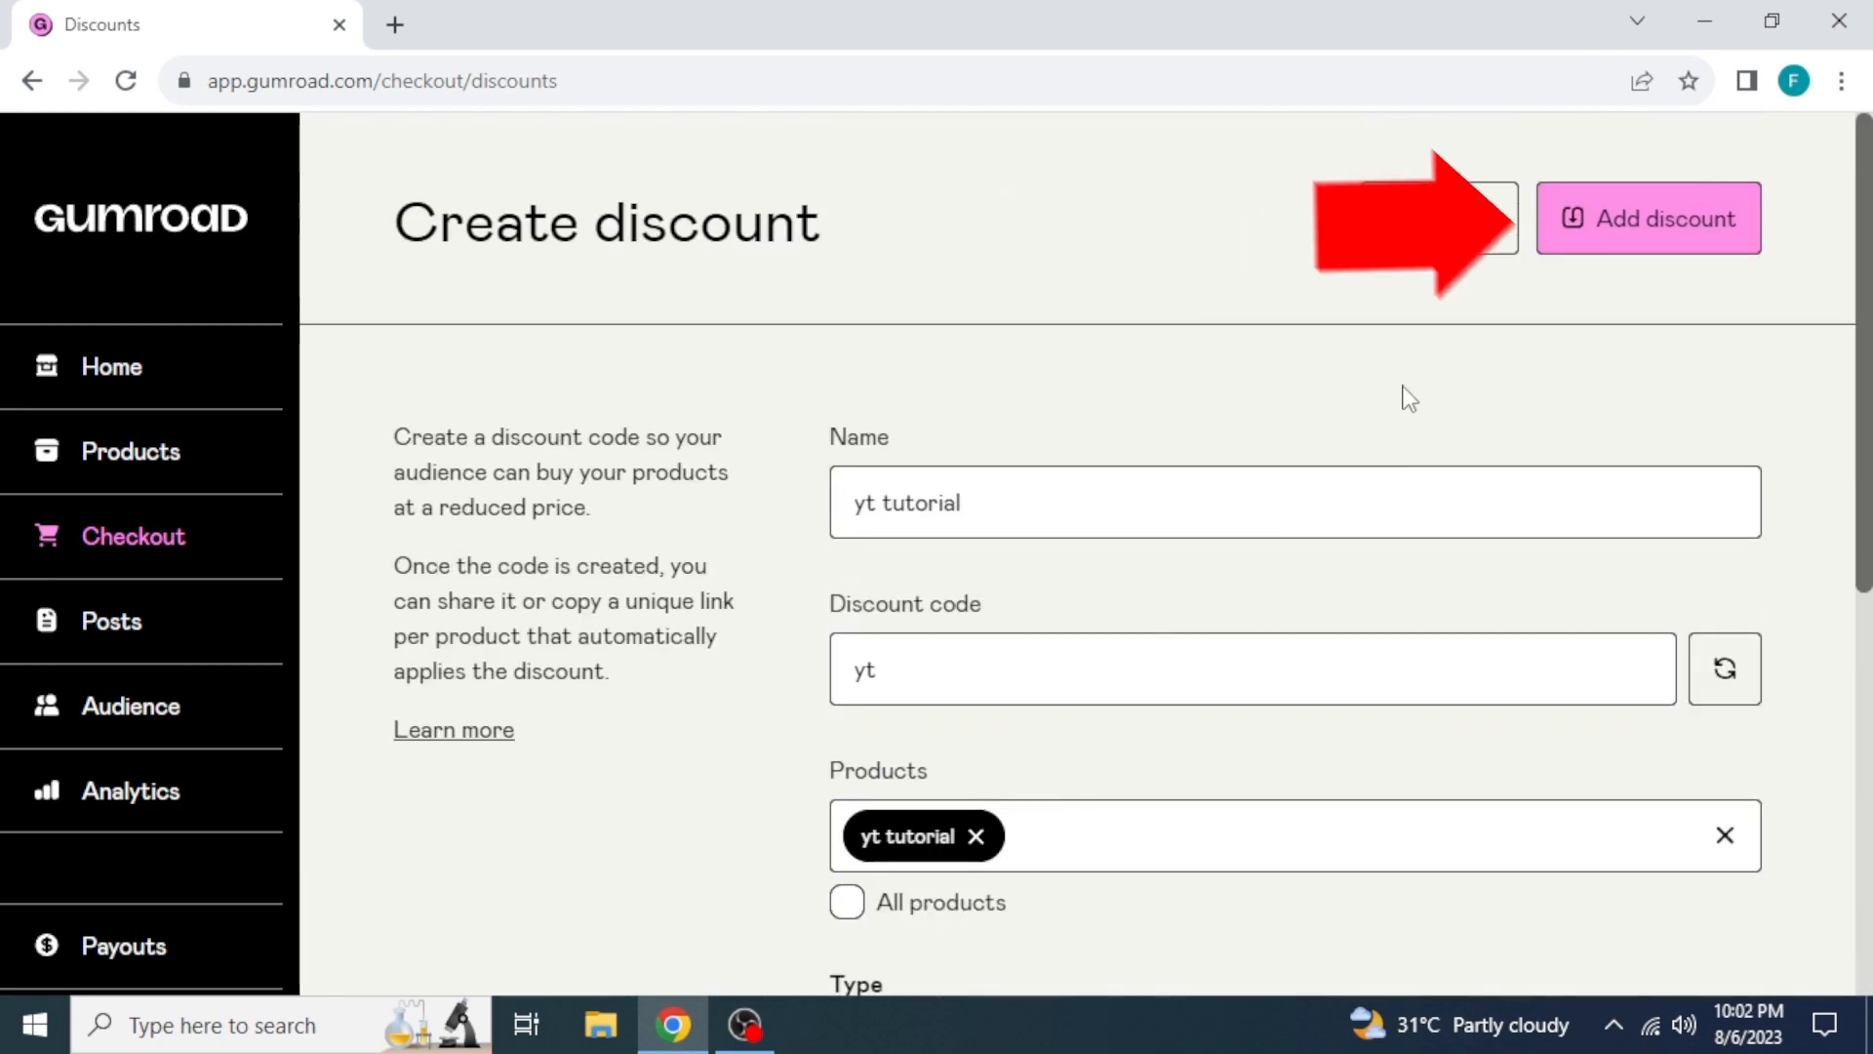
# Add the discount so 'yt tutorial' appears live in the Discounts list
pyautogui.click(1647, 218)
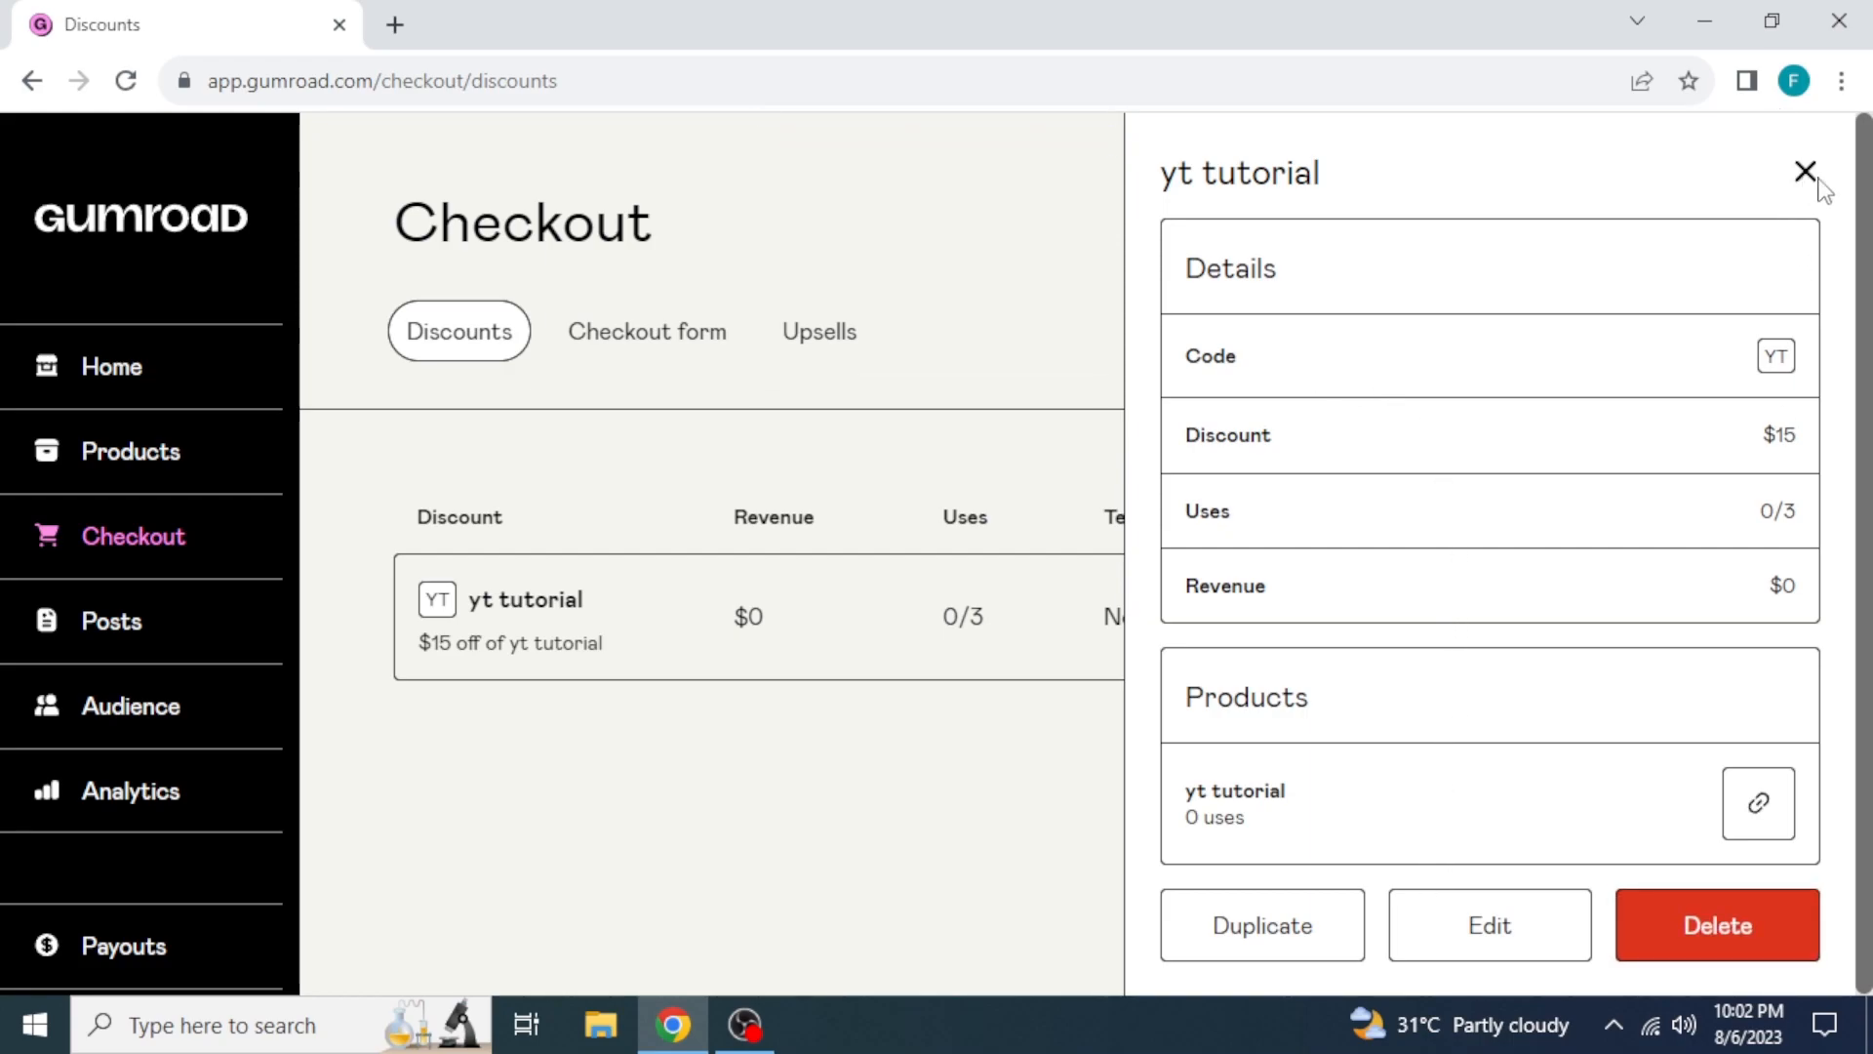
pyautogui.click(1805, 171)
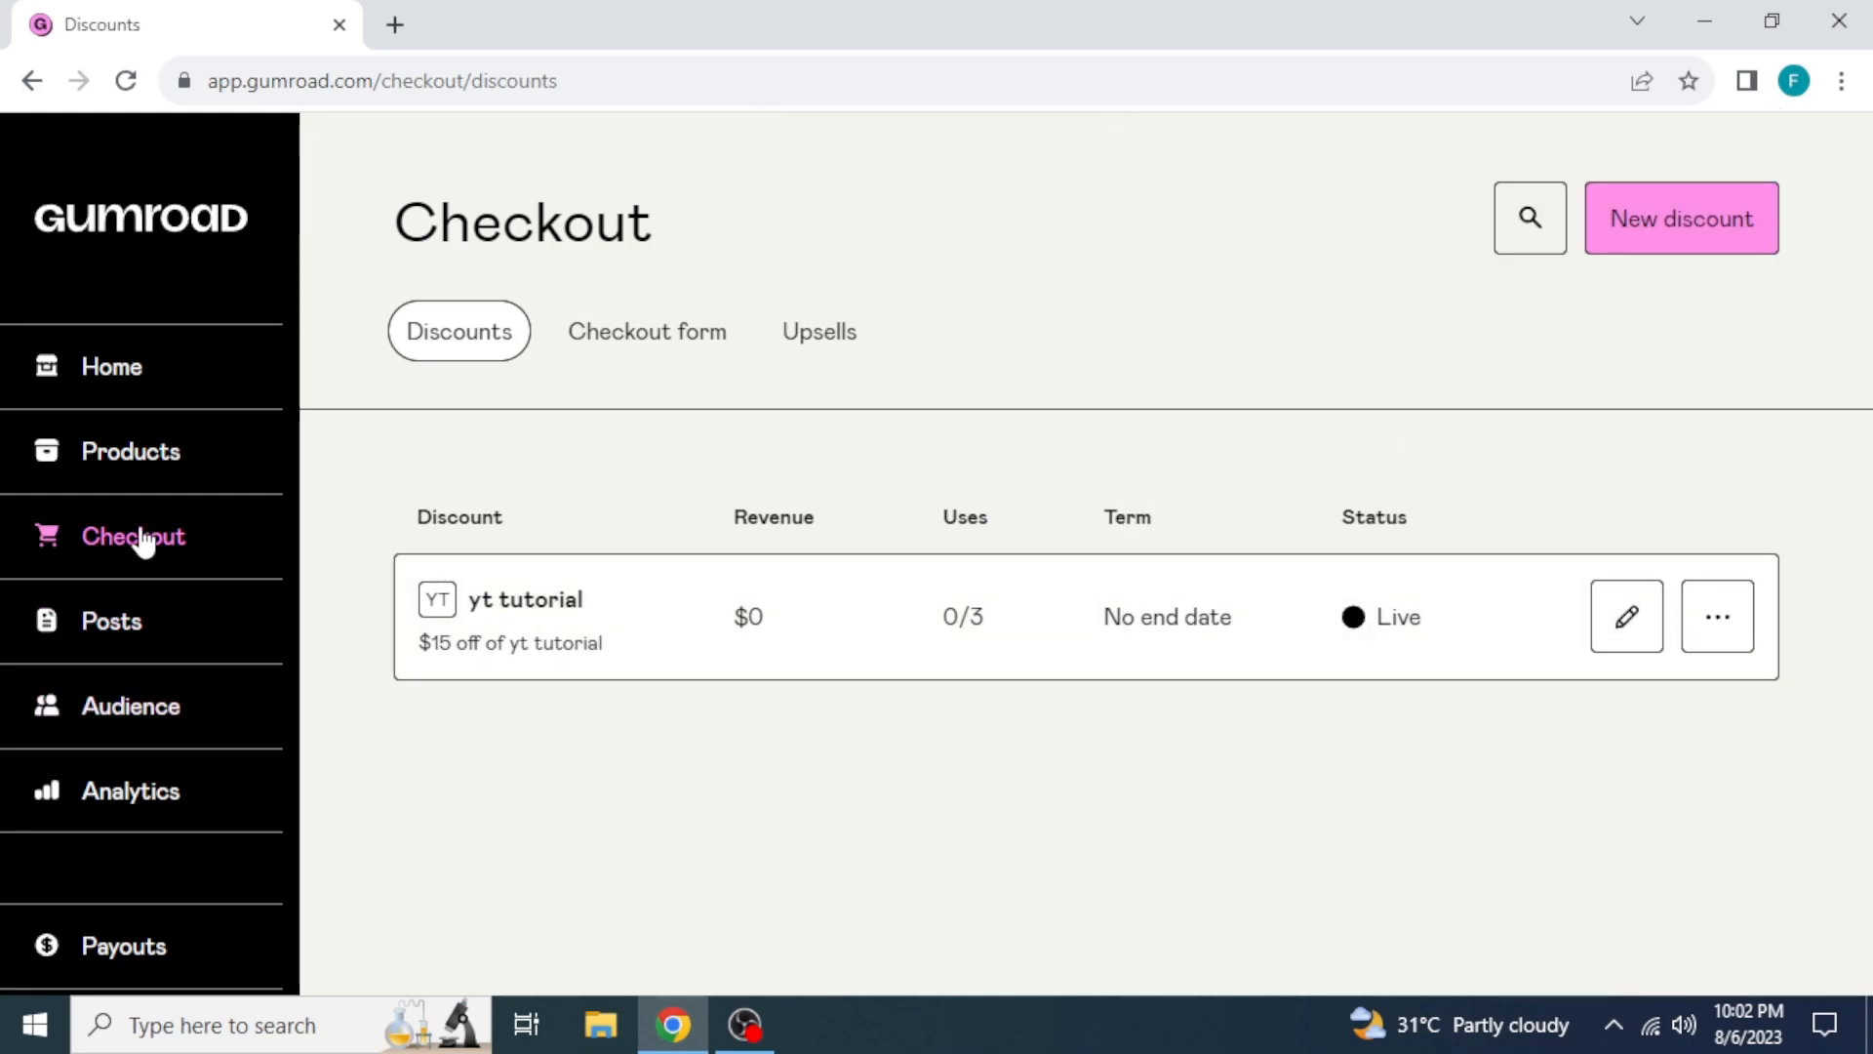
pyautogui.moveTo(1681, 220)
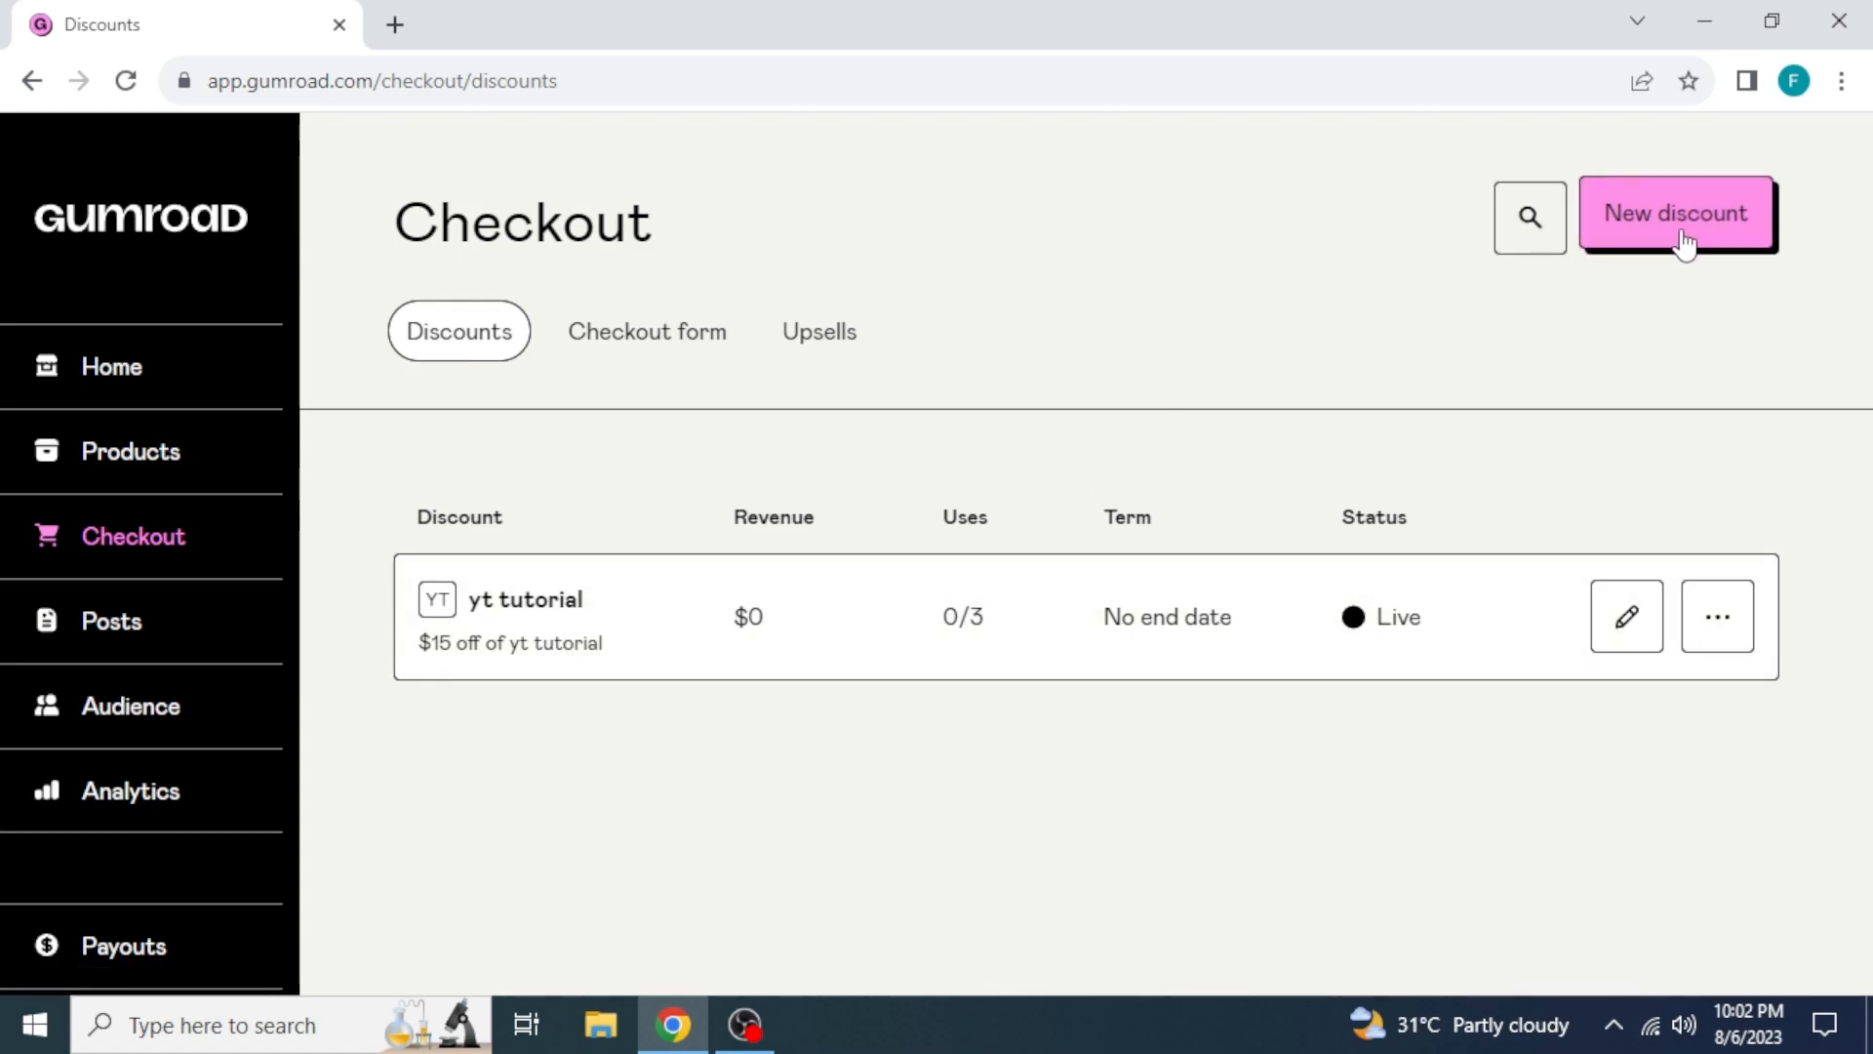